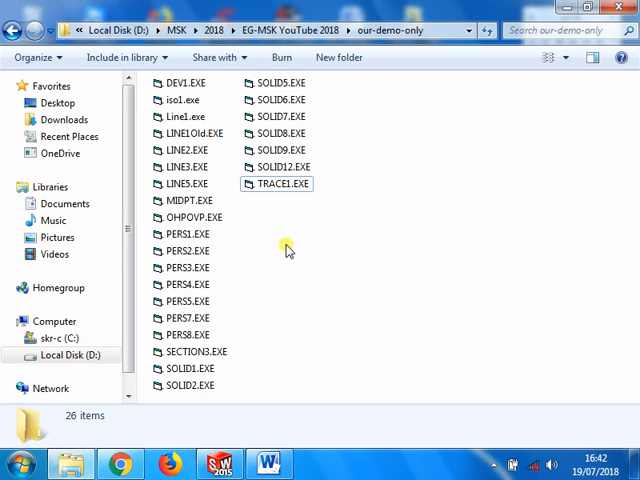
Launch LINE3.EXE and enter H.P. 10, V.P. 20, front view 50, top view 60, true length 70.
{"action": "left_click", "coordinate": [184, 167]}
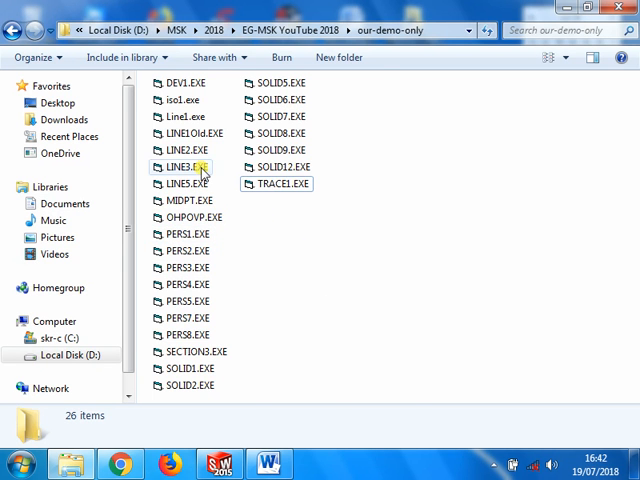
{"action": "double_click", "coordinate": [182, 166]}
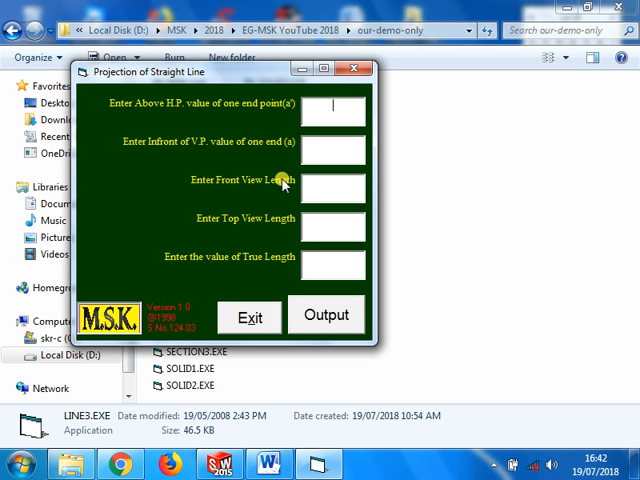
{"action": "mouse_move", "coordinate": [285, 258]}
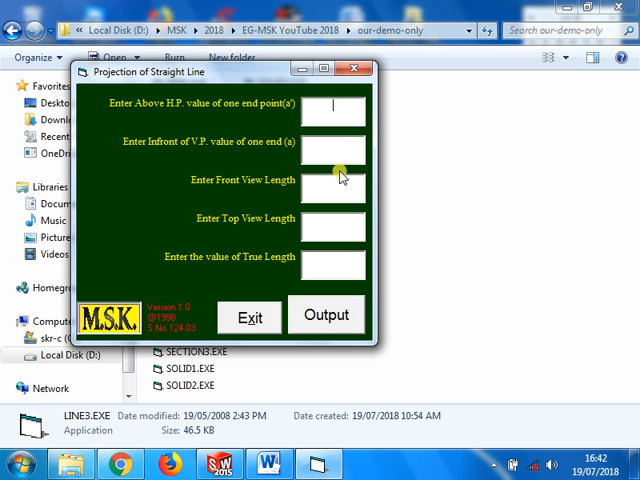
{"action": "type", "text": "10"}
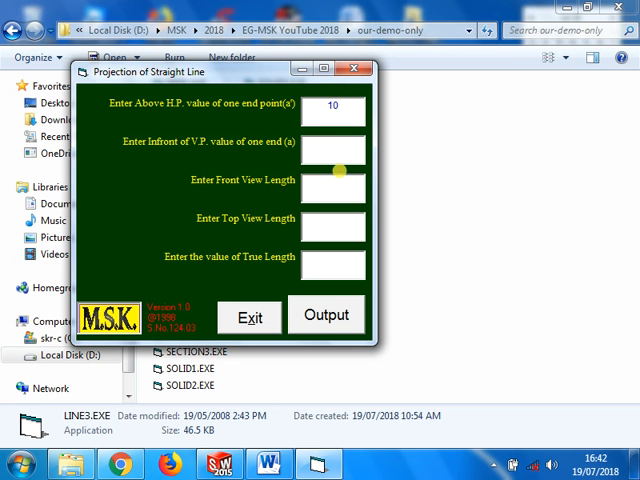
{"action": "type", "text": "20"}
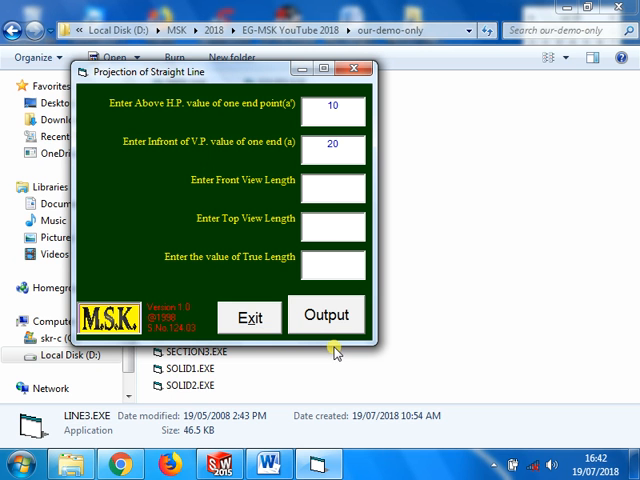
{"action": "type", "text": "50"}
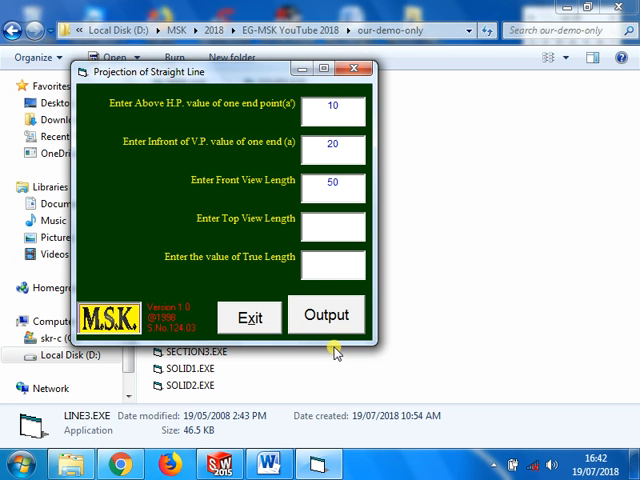
{"action": "type", "text": "60"}
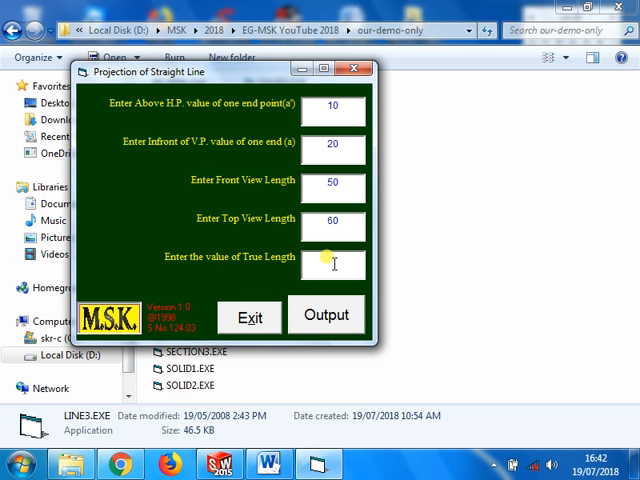
{"action": "type", "text": "70"}
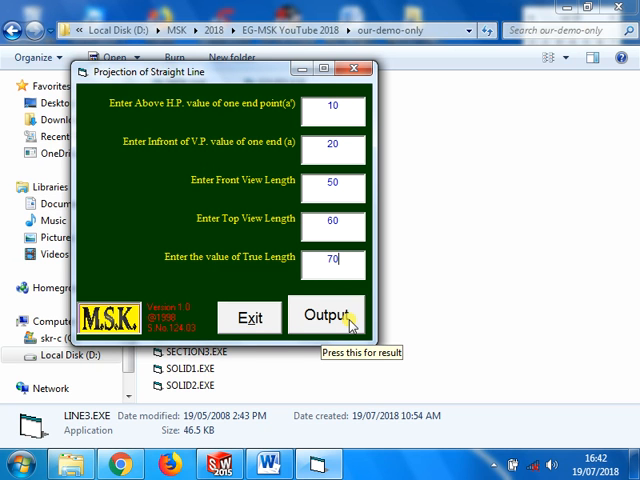
Compute the output and step through projectors and arcs to reach Theta 31°, Phi 44°, 70 mm.
{"action": "left_click", "coordinate": [327, 316]}
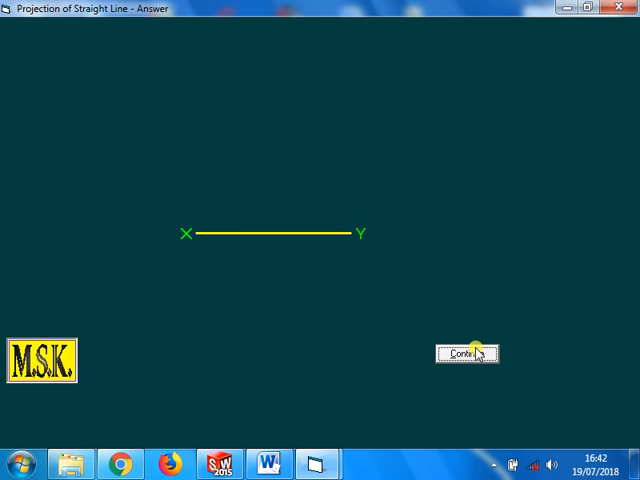
{"action": "left_click", "coordinate": [466, 353]}
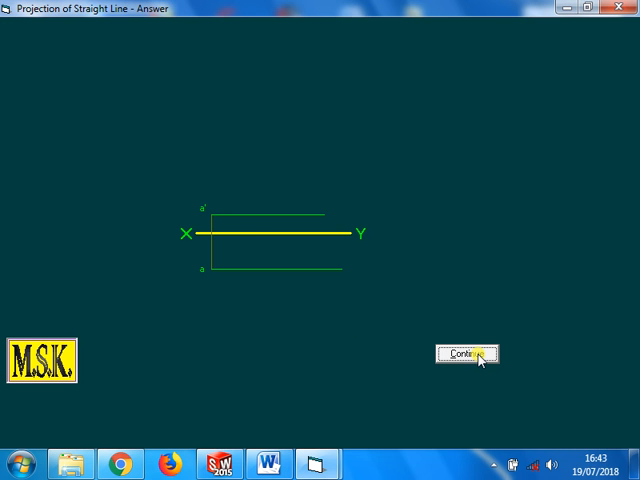
{"action": "left_click", "coordinate": [465, 354]}
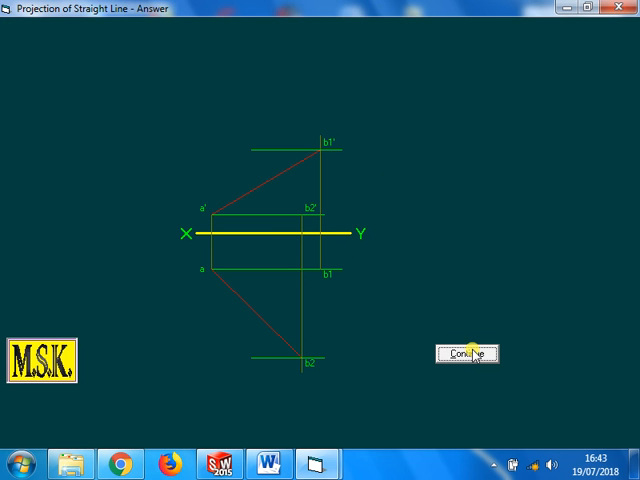
{"action": "left_click", "coordinate": [464, 353]}
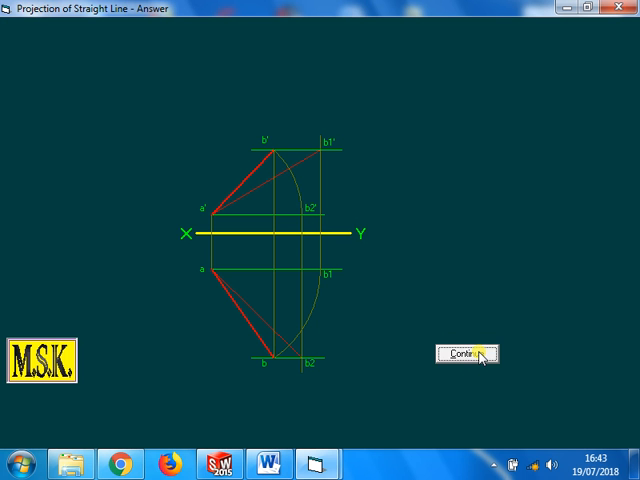
{"action": "left_click", "coordinate": [465, 354]}
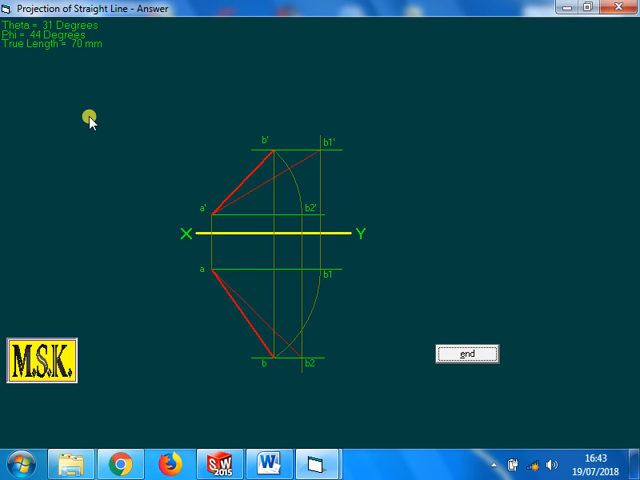
{"action": "mouse_move", "coordinate": [68, 52]}
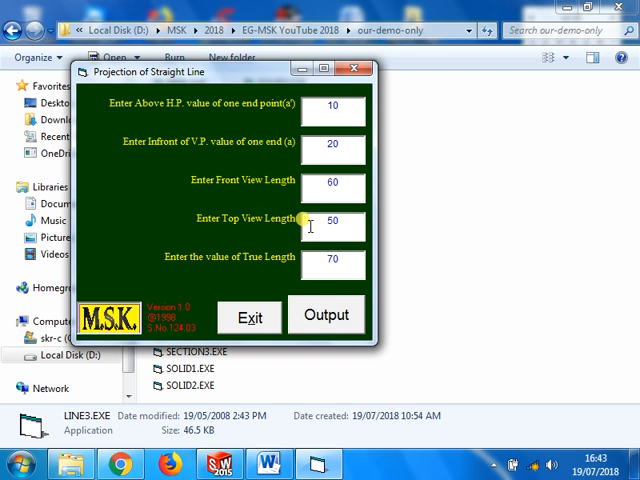
Run the projection with front view 60 and top view 50.
{"action": "left_click", "coordinate": [326, 315]}
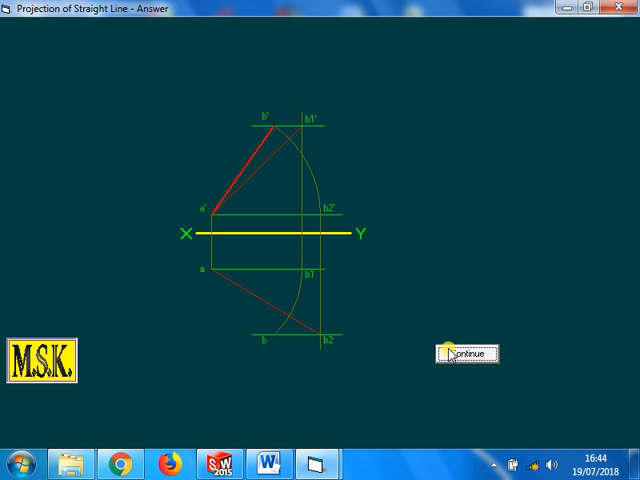
Finish the construction showing Theta 44°, Phi 31°, true length 70 mm, then close the answer.
{"action": "left_click", "coordinate": [461, 353]}
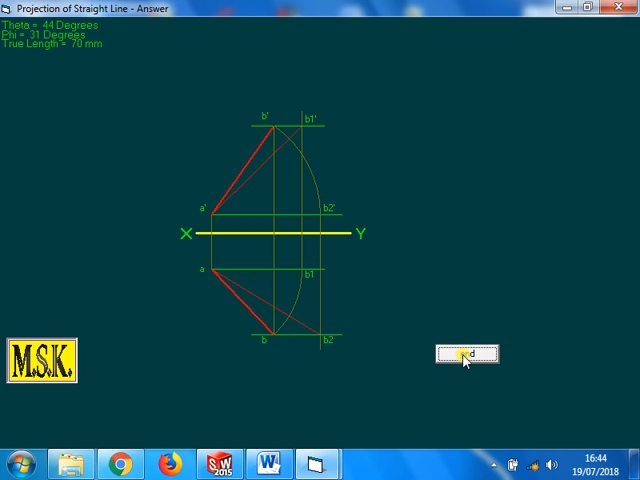
{"action": "left_click", "coordinate": [464, 354]}
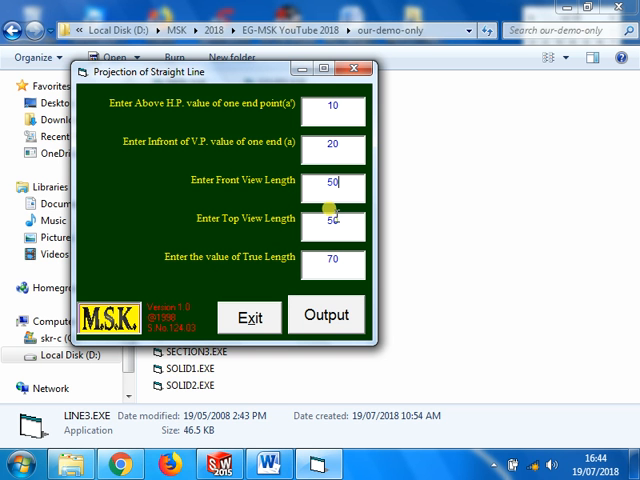
Rerun the front view 50, top view 60 projection and step through to Theta 31°, Phi 44°.
{"action": "left_click", "coordinate": [326, 315]}
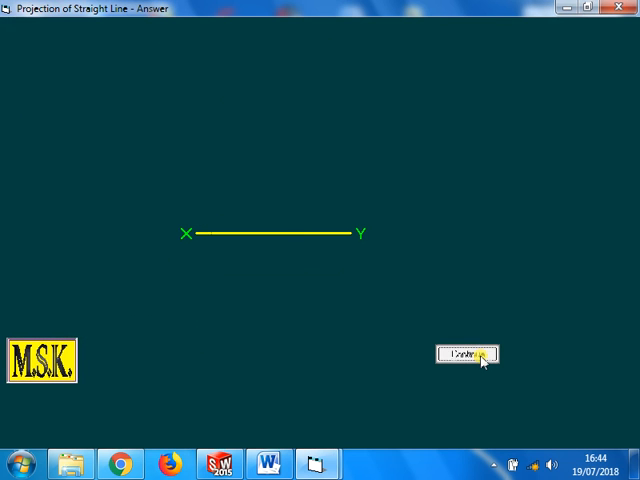
{"action": "left_click", "coordinate": [466, 354]}
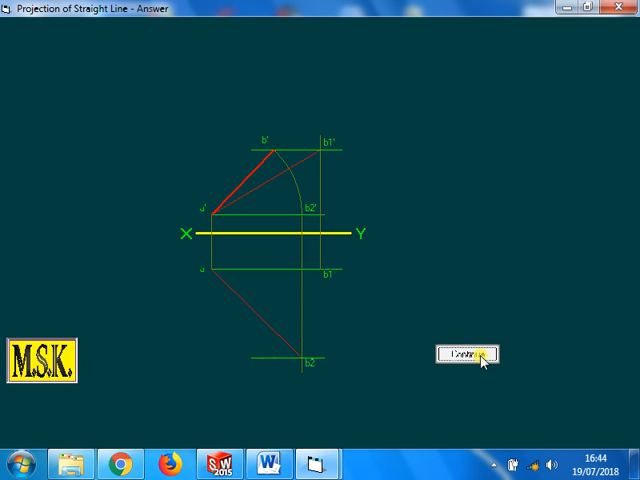
{"action": "left_click", "coordinate": [469, 354]}
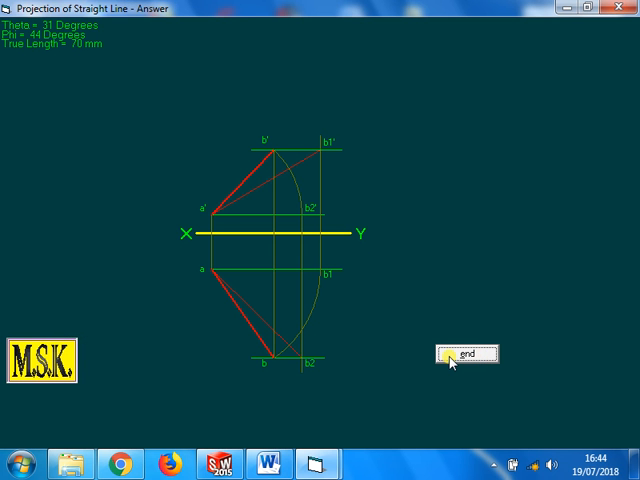
{"action": "mouse_move", "coordinate": [420, 300]}
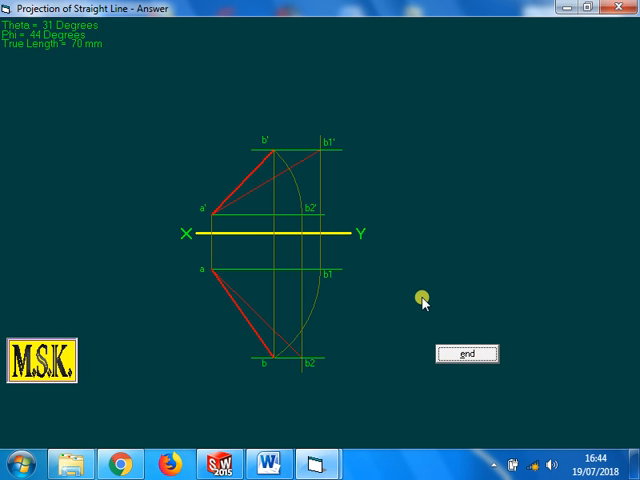